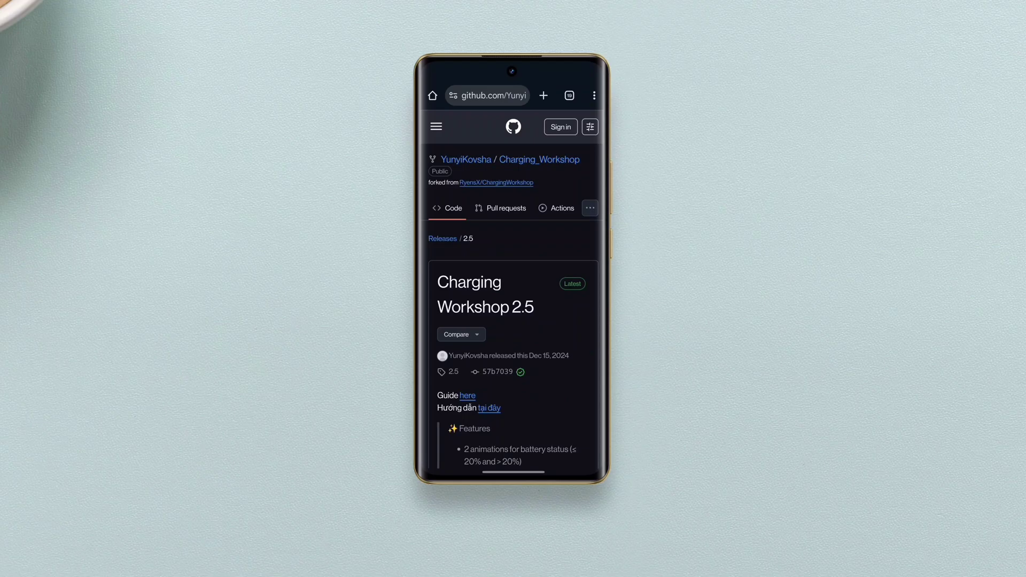
# Step: Download Charging_Workshop_2.5.apk from the release page's Assets section
pyautogui.scroll(-3)
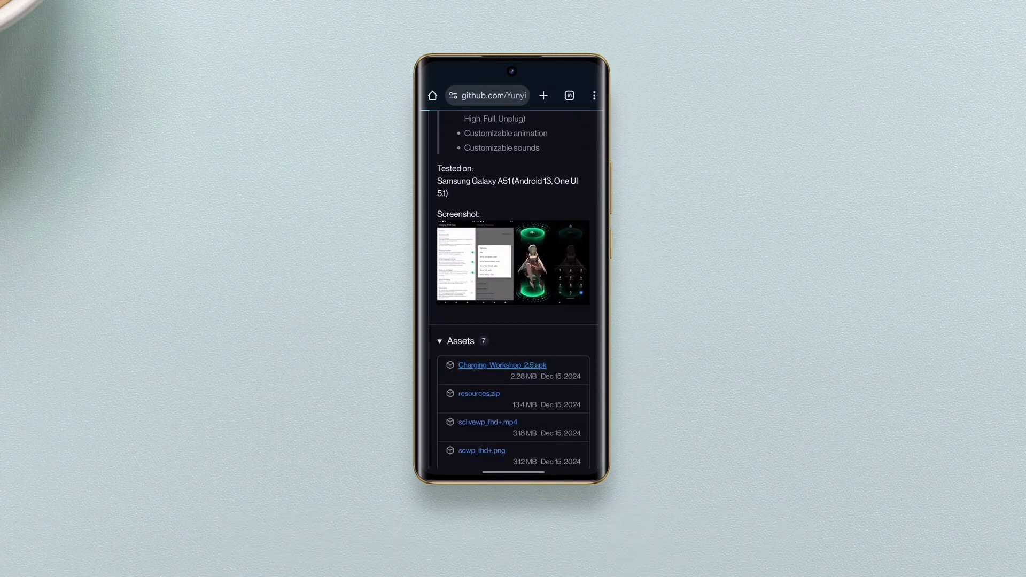
pyautogui.click(503, 366)
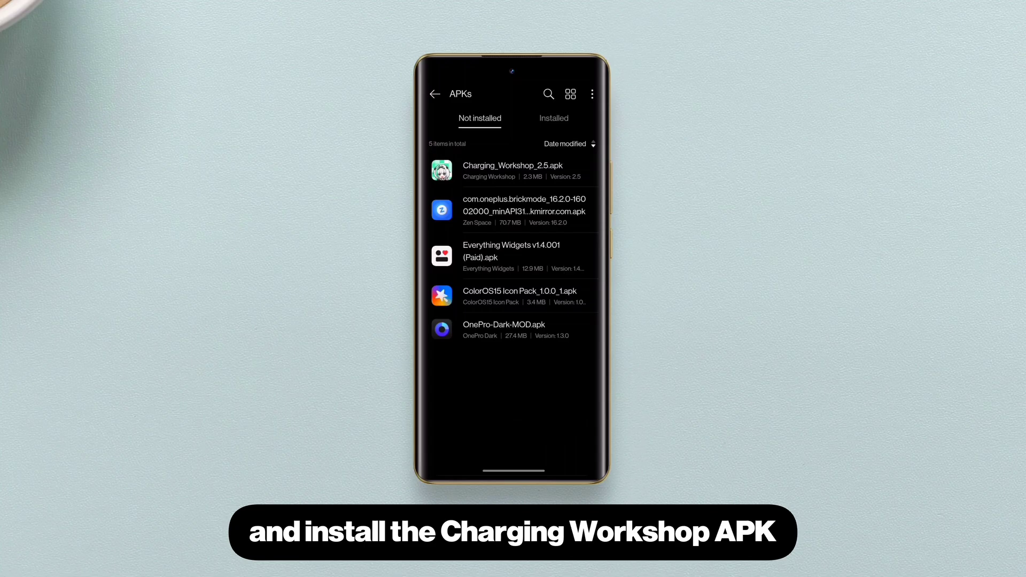
# Step: Install Charging_Workshop_2.5.apk from My Files, dismissing the Play Protect warning, and launch it
pyautogui.click(512, 170)
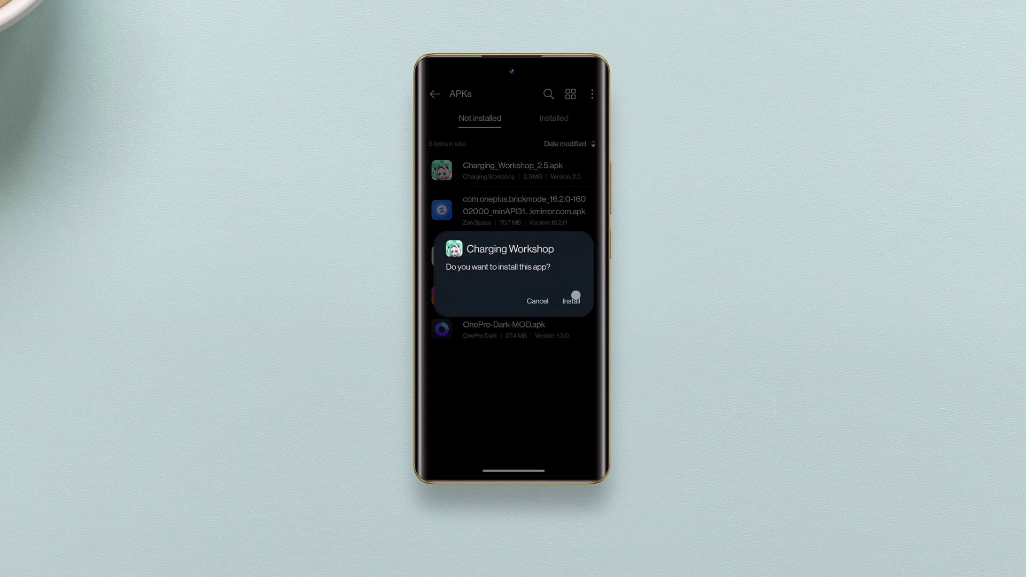
pyautogui.click(570, 301)
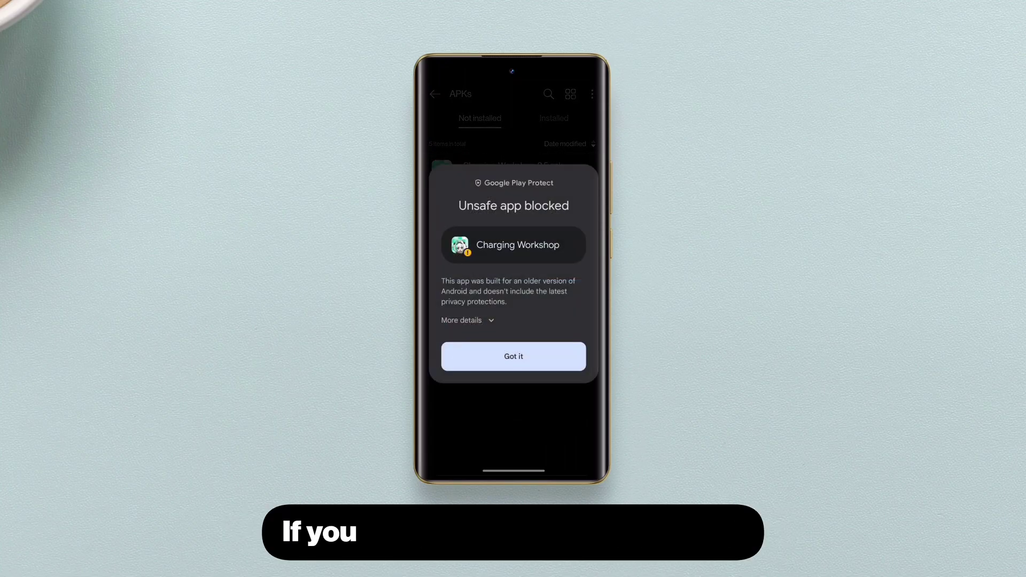
pyautogui.click(513, 356)
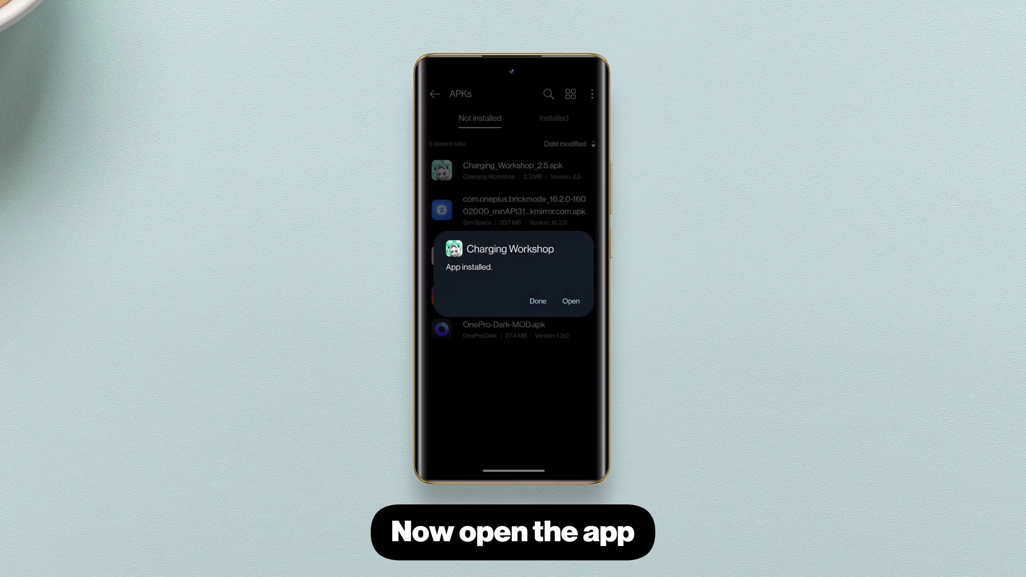
pyautogui.click(570, 301)
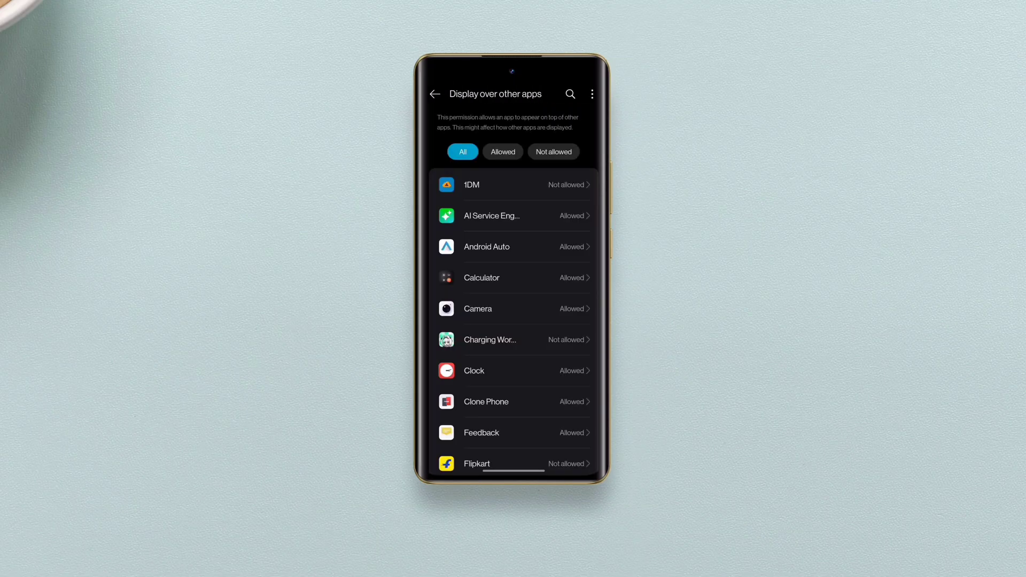
# Step: Allow Charging Workshop to display over other apps after enabling restricted settings from App info
pyautogui.click(490, 340)
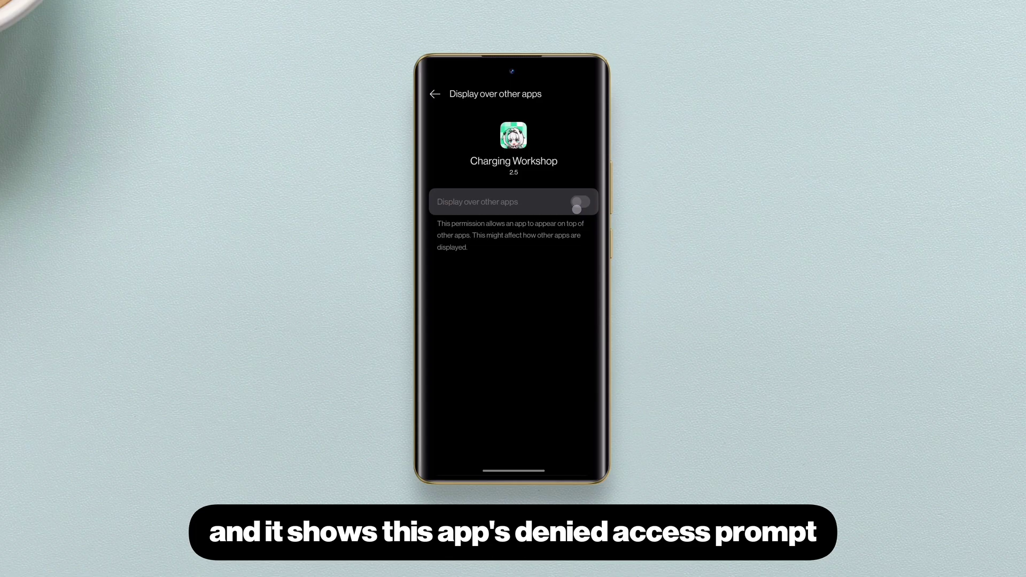
pyautogui.click(579, 202)
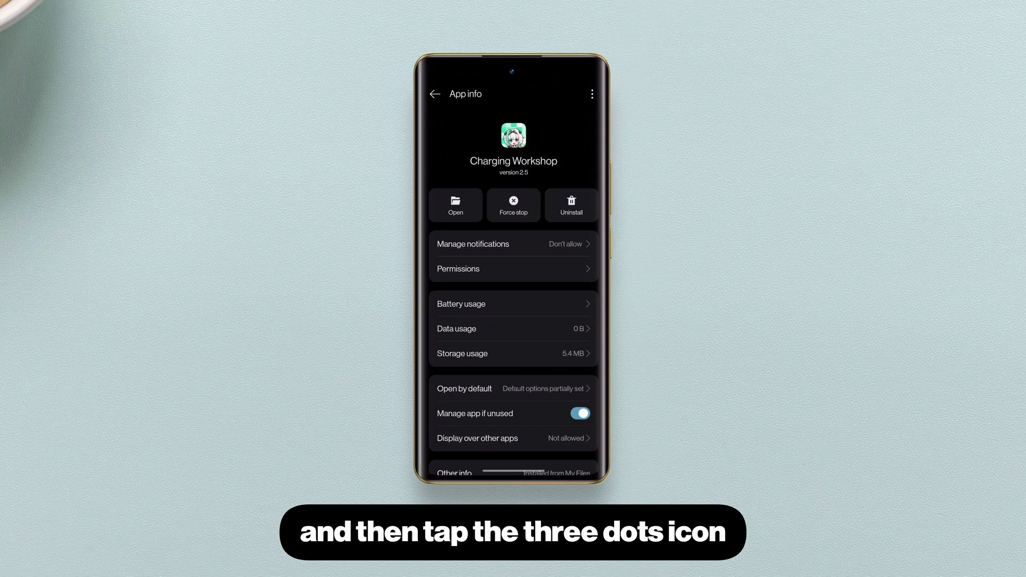
pyautogui.click(591, 94)
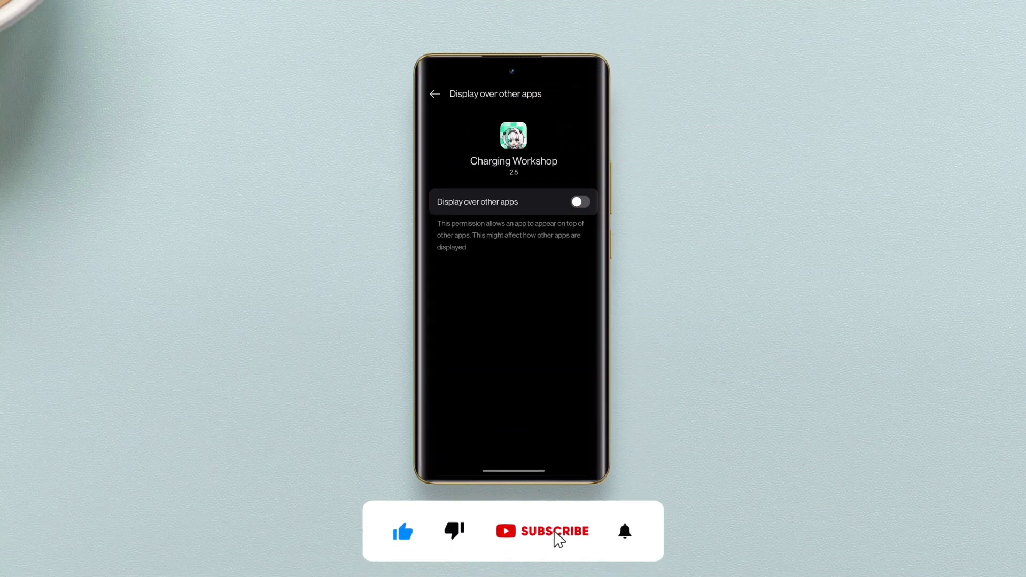
pyautogui.click(578, 202)
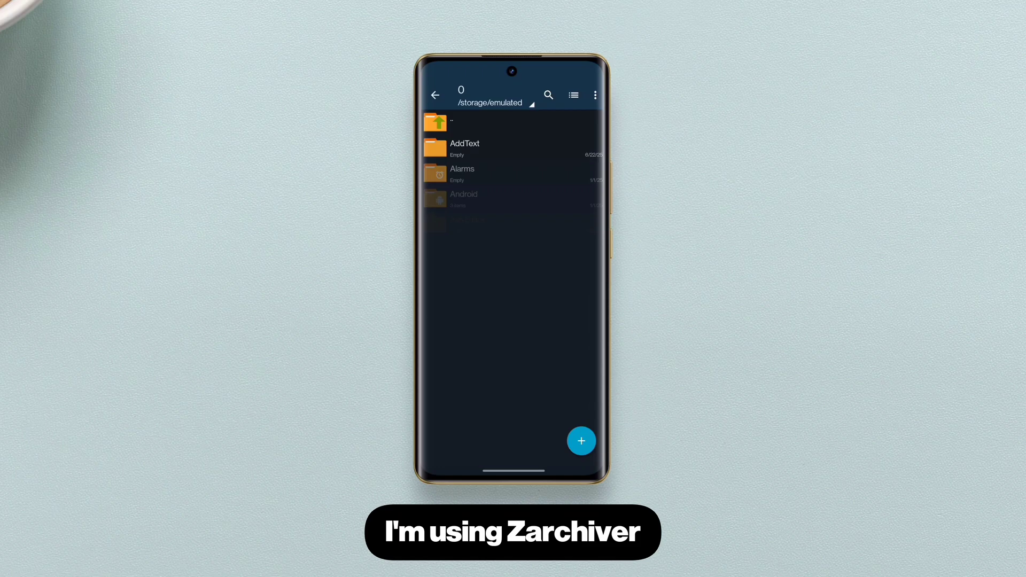
# Step: Extract resources.zip in Downloads and cut the resulting audio and video folders for moving
pyautogui.click(465, 173)
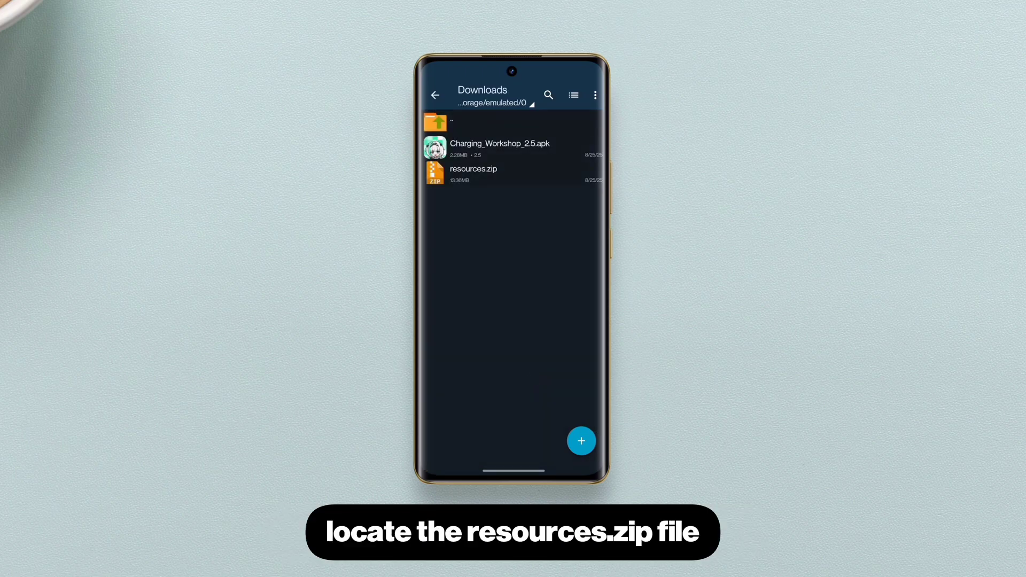
pyautogui.click(473, 169)
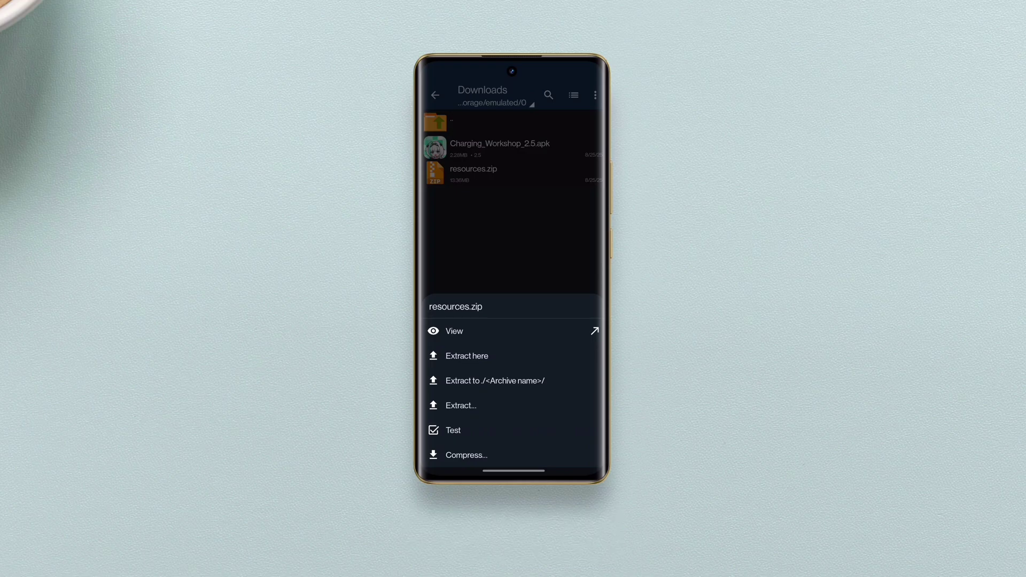
pyautogui.click(467, 355)
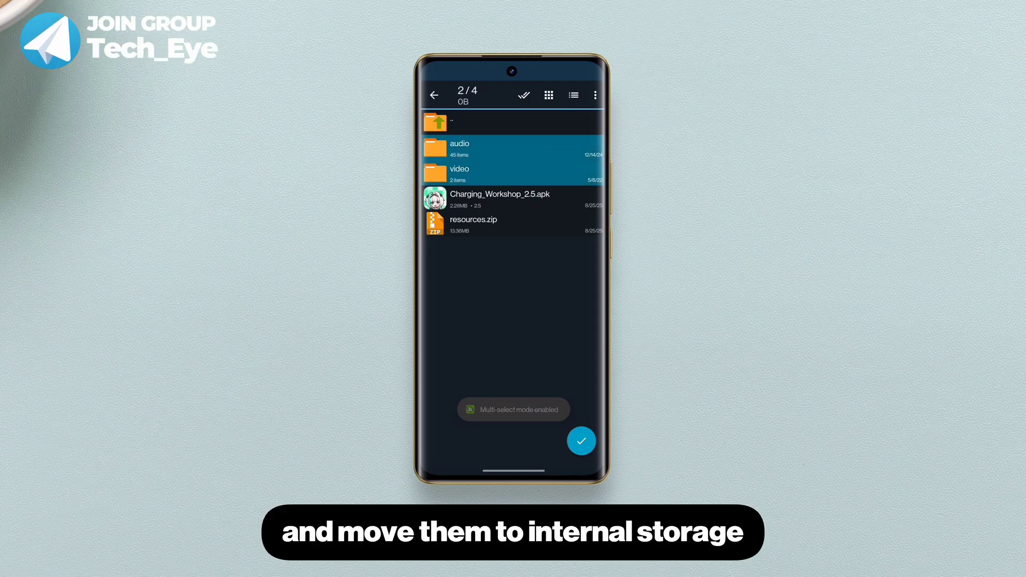
pyautogui.click(580, 441)
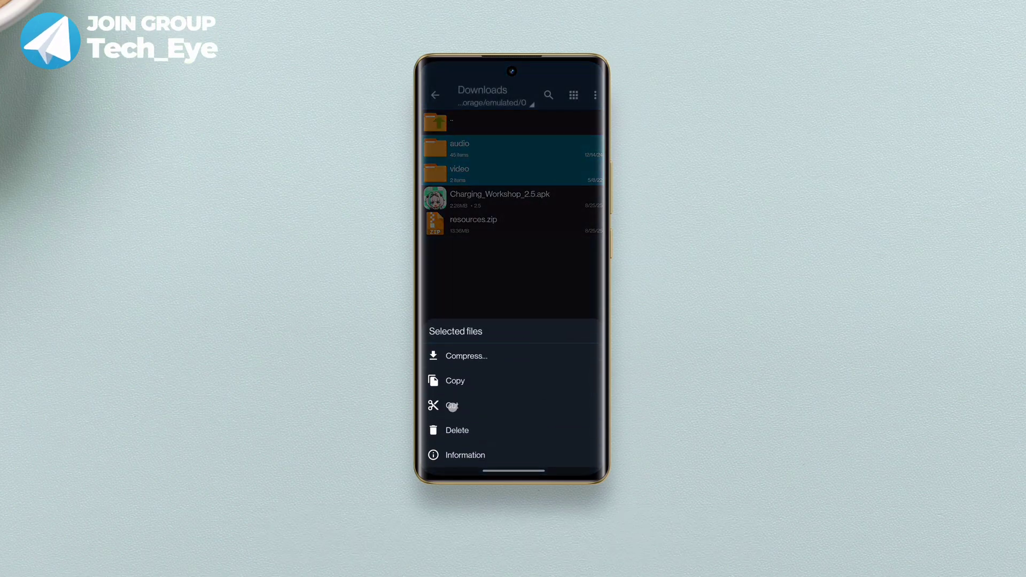
pyautogui.click(452, 406)
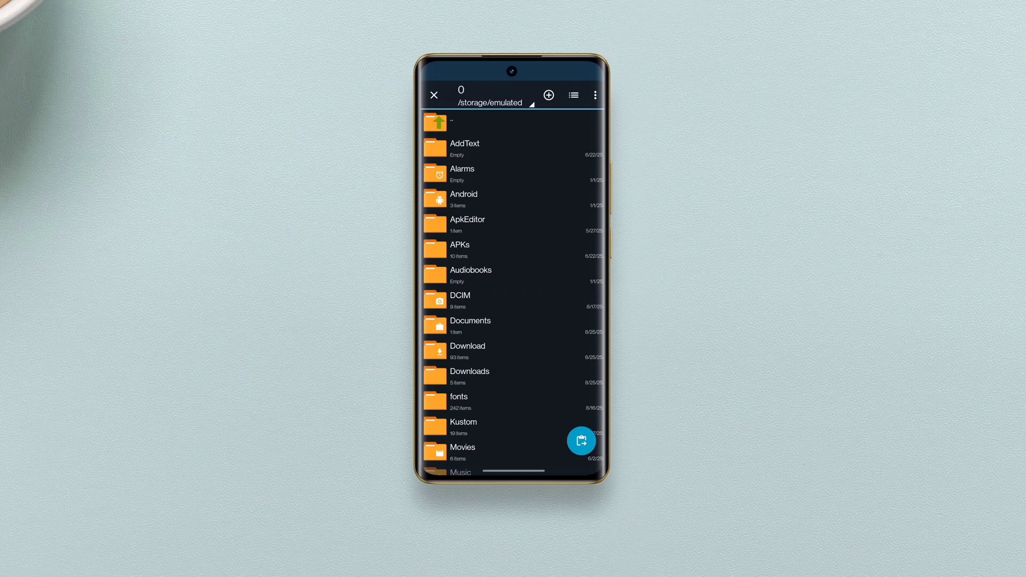
# Step: Paste the audio and video folders into Android/data/com.su.charging/files/res
pyautogui.click(463, 193)
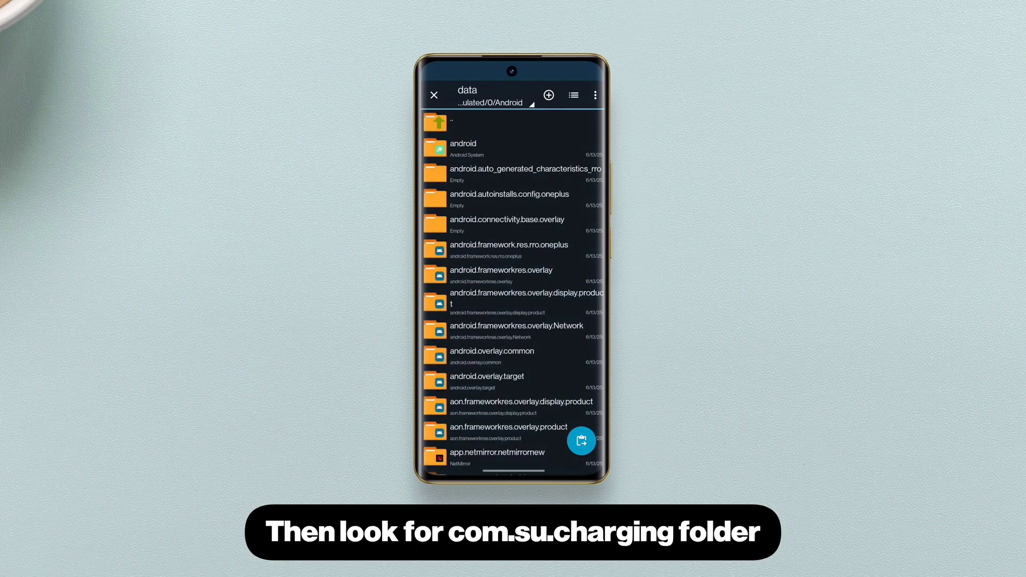
pyautogui.scroll(-3)
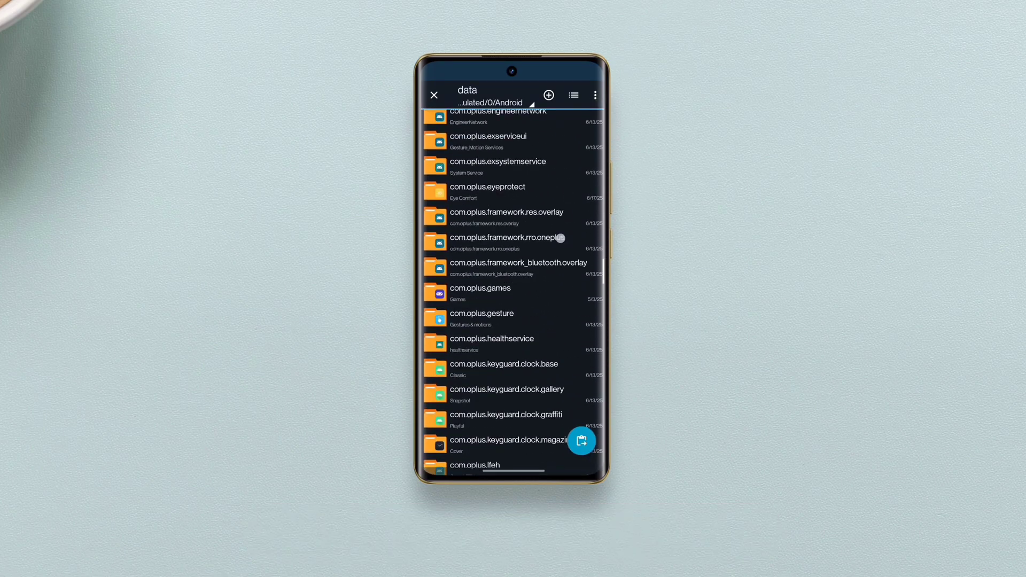
pyautogui.scroll(-3)
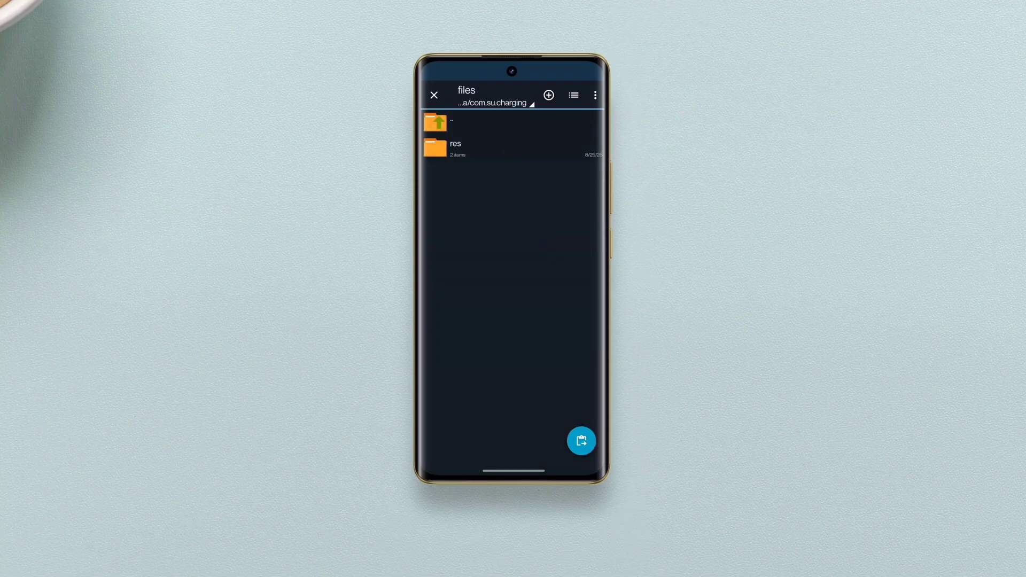
pyautogui.click(456, 149)
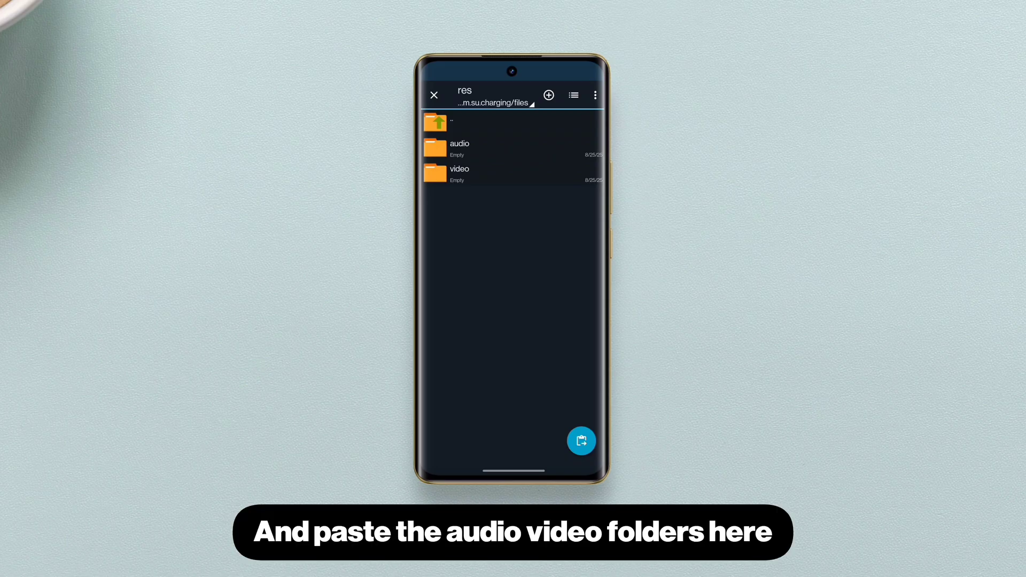
pyautogui.click(579, 441)
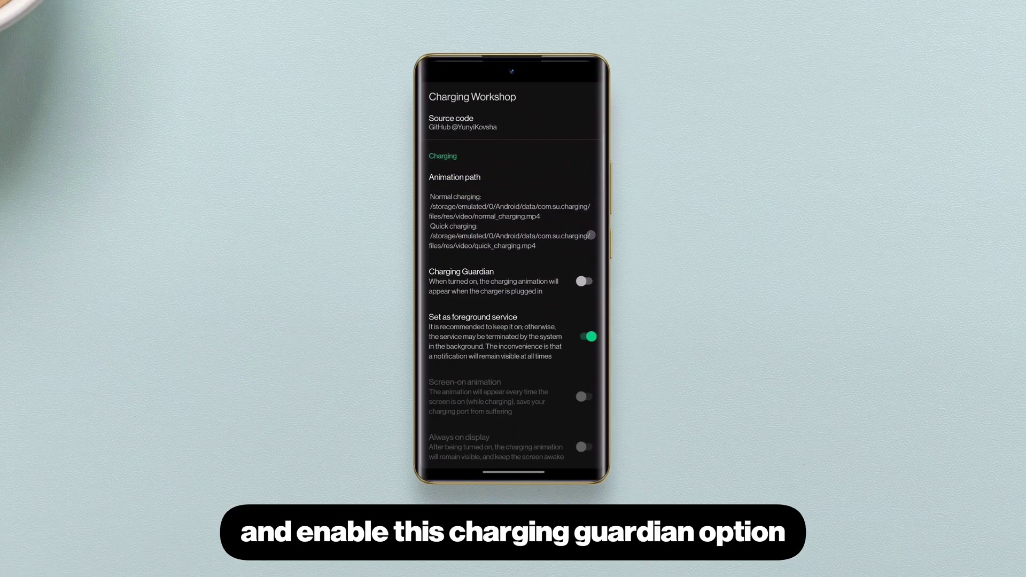
# Step: Turn on Charging Guardian, acknowledge the services notice and allow notifications
pyautogui.click(584, 282)
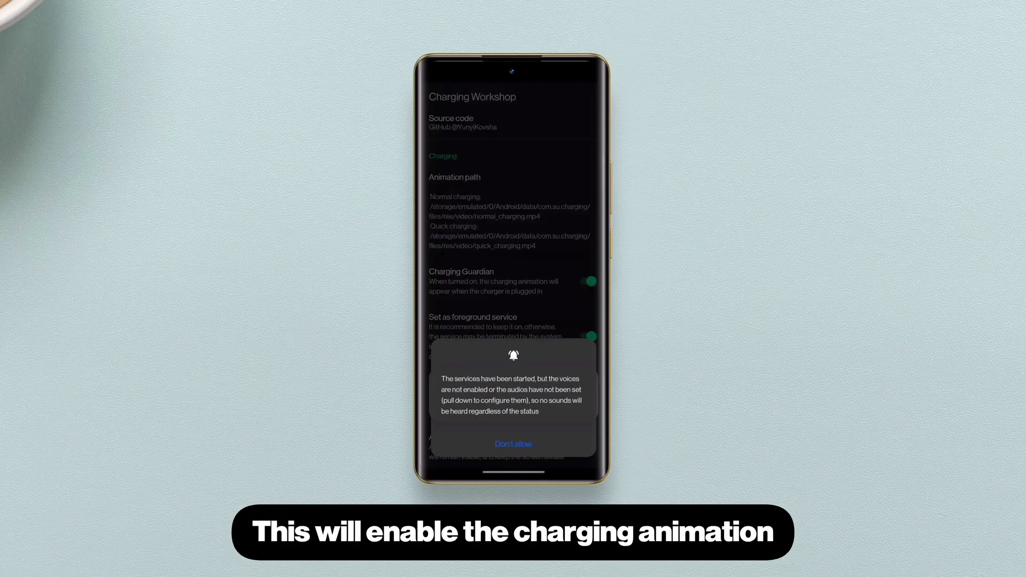
pyautogui.click(515, 443)
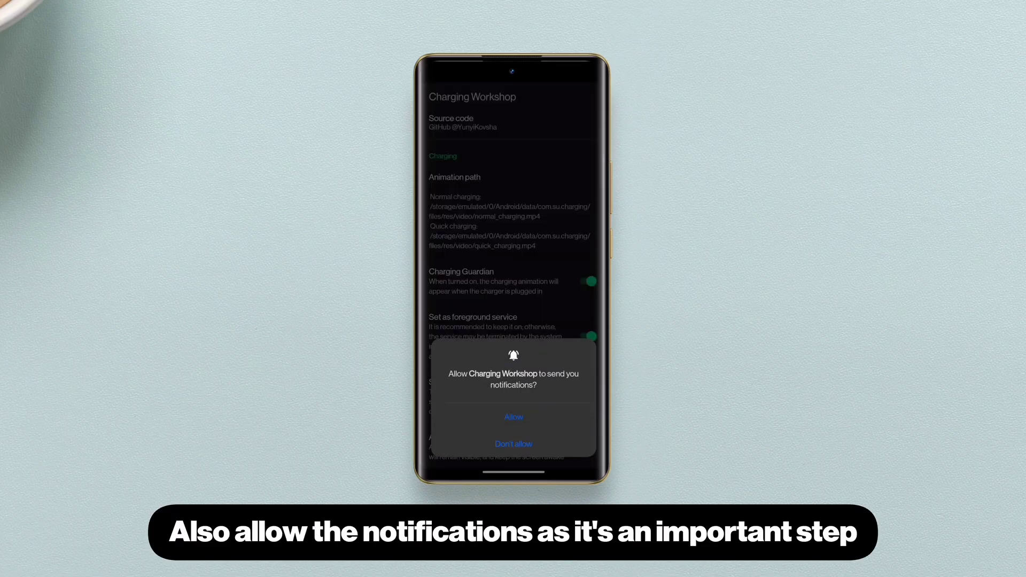
pyautogui.click(514, 417)
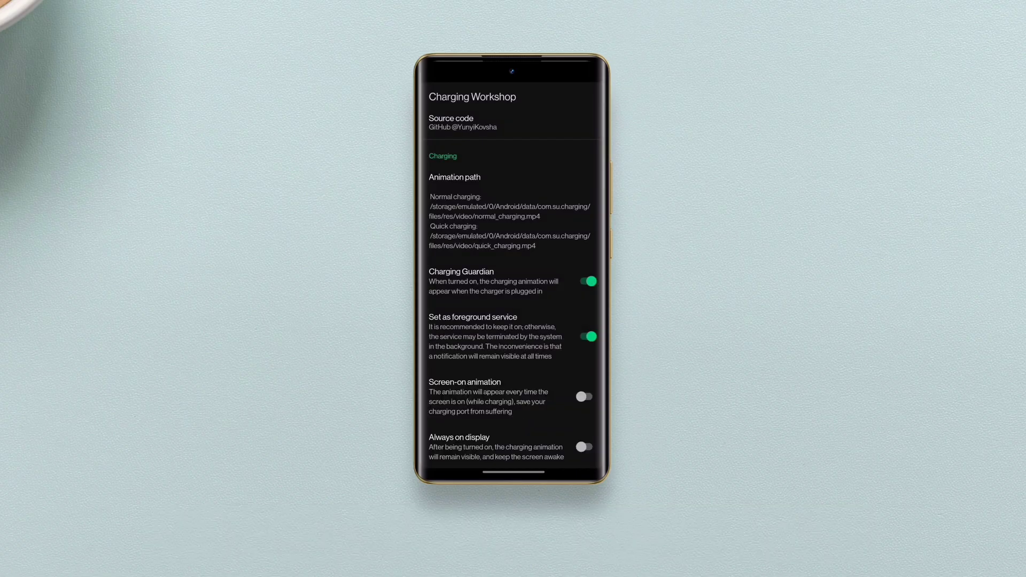
# Step: Turn on Screen-on animation and scroll down toward Unlock Style and Auto startup
pyautogui.scroll(-3)
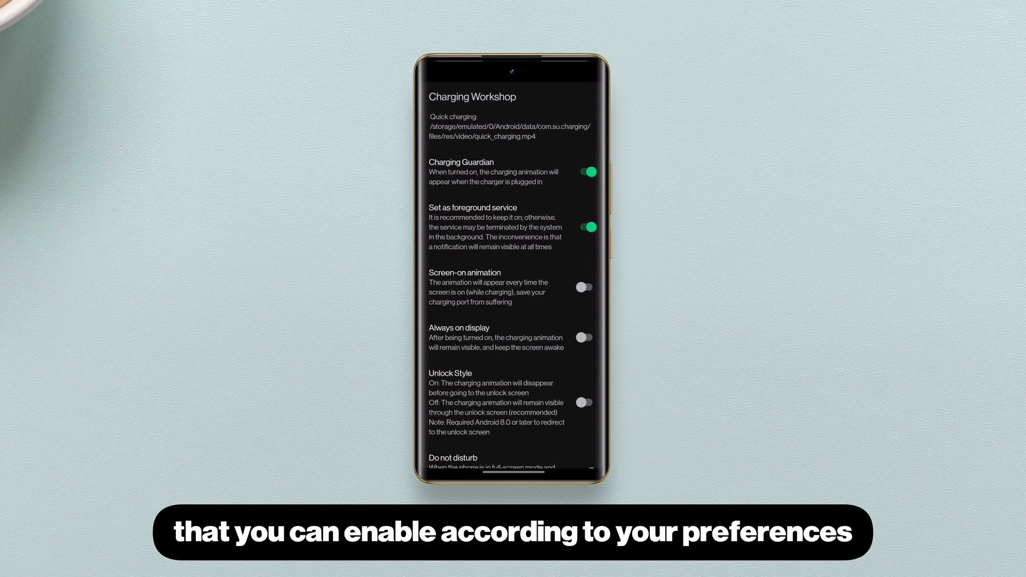
pyautogui.click(583, 286)
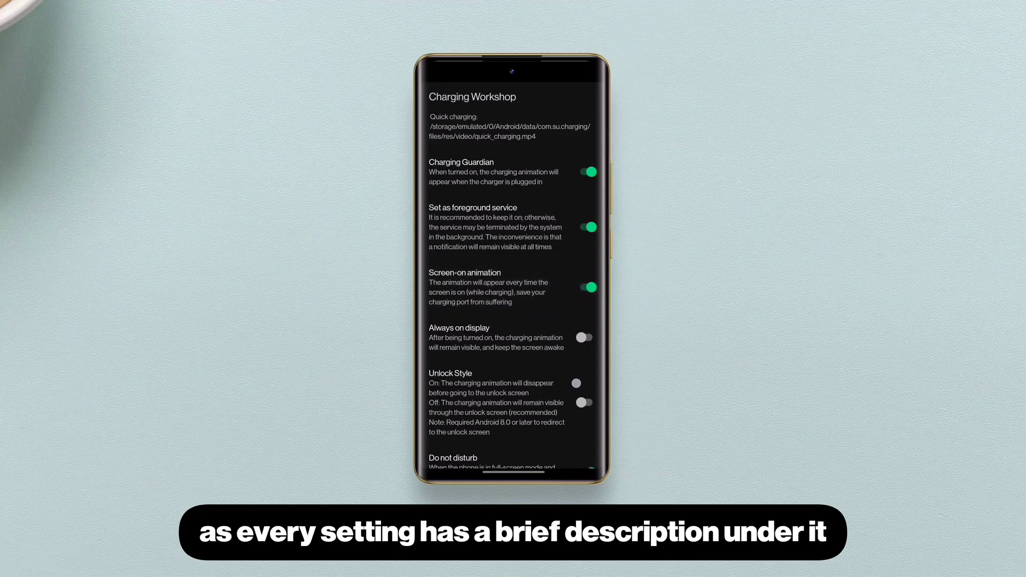
pyautogui.scroll(-3)
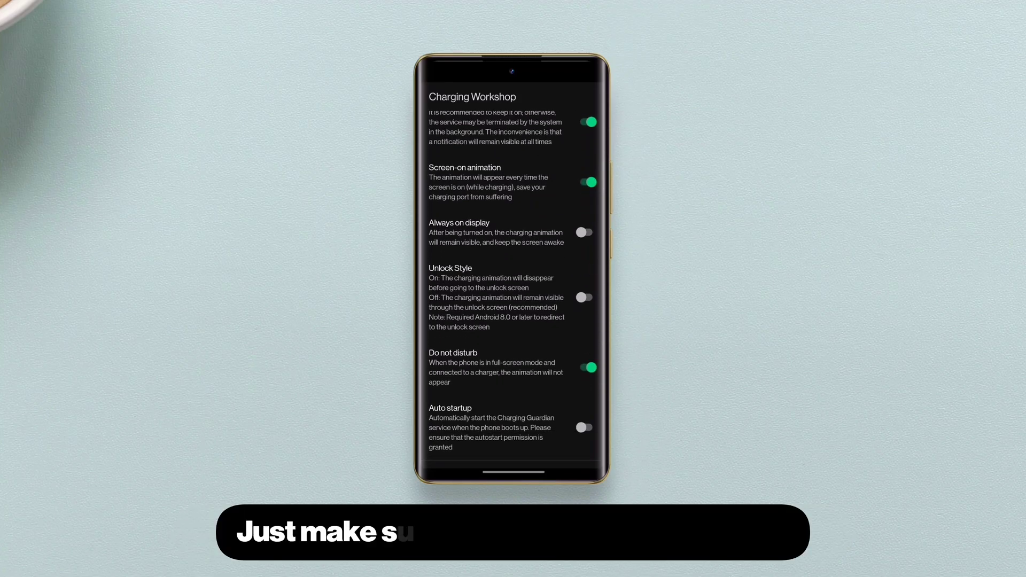
pyautogui.scroll(-3)
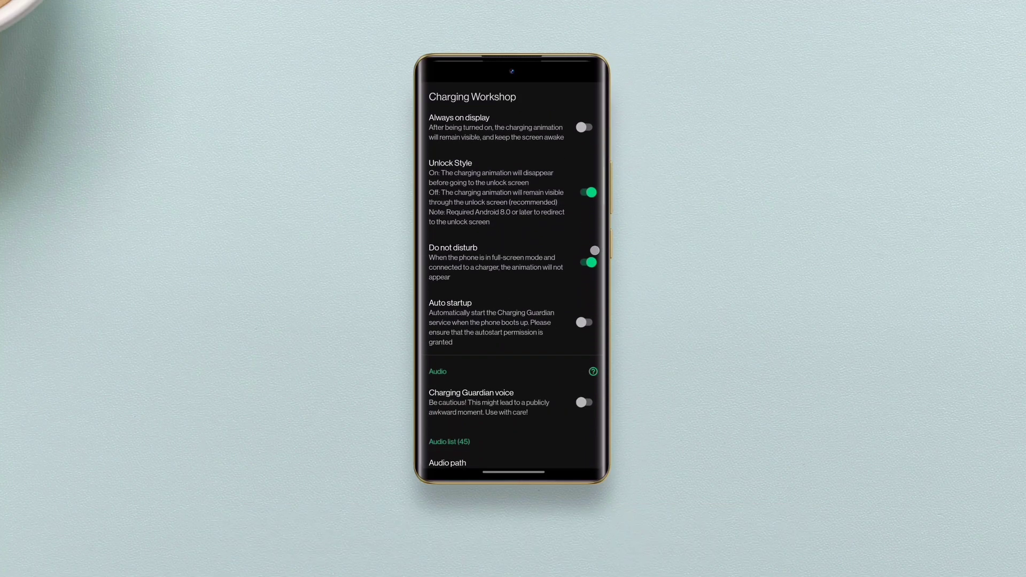
pyautogui.scroll(-3)
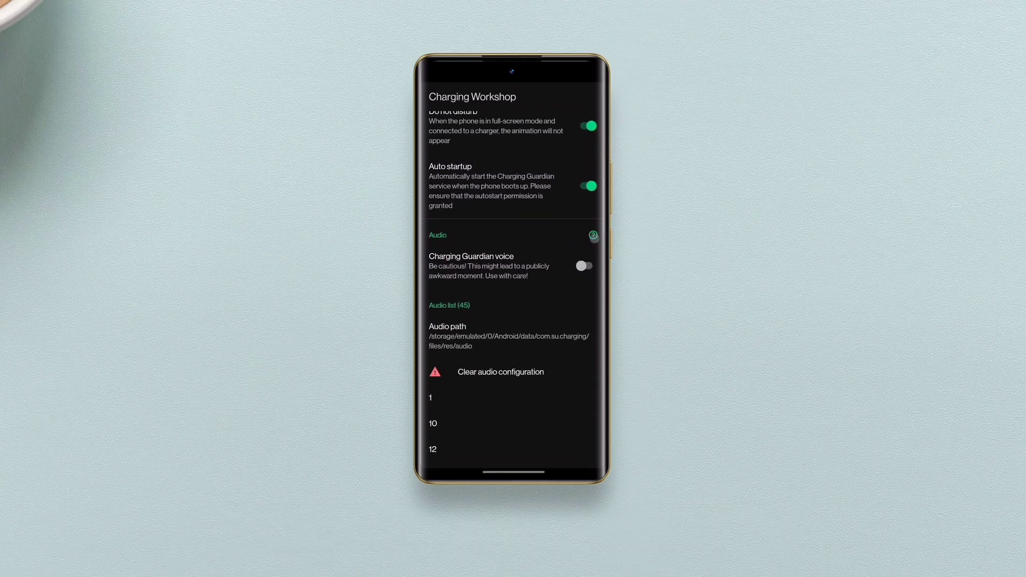